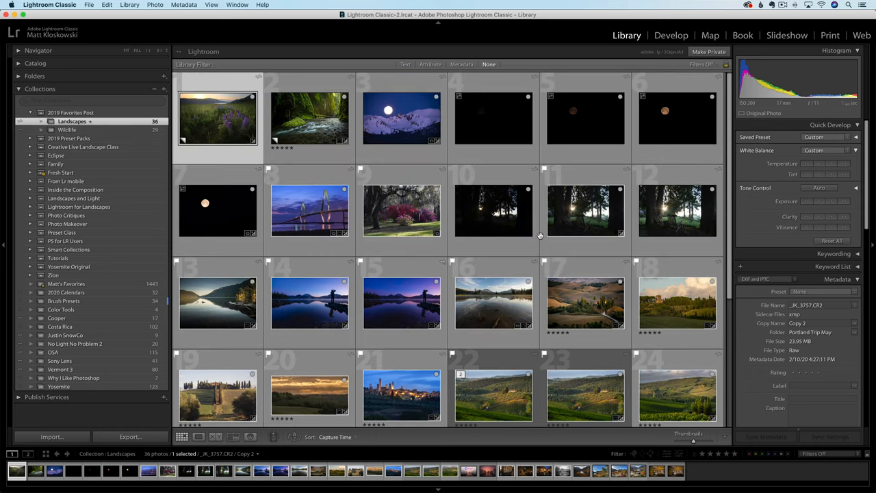
- Scroll through the synced 36-photo Landscapes album in Lightroom mobile
scroll(down, 3)
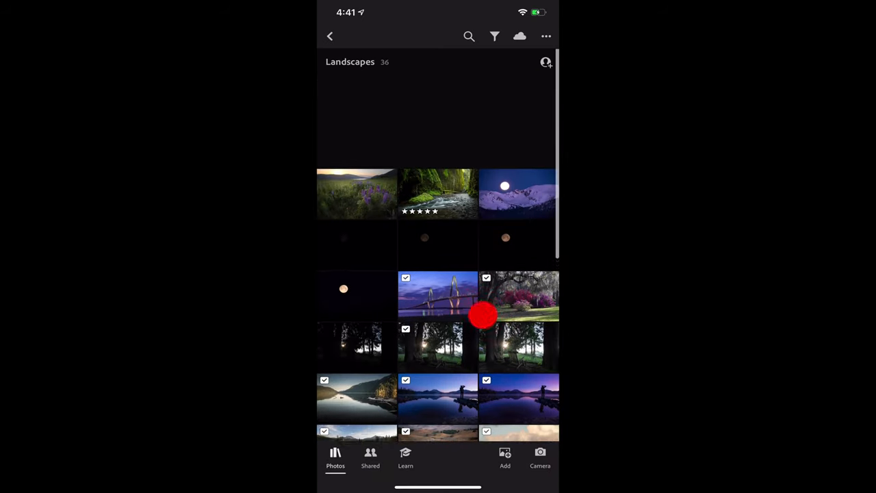
scroll(down, 3)
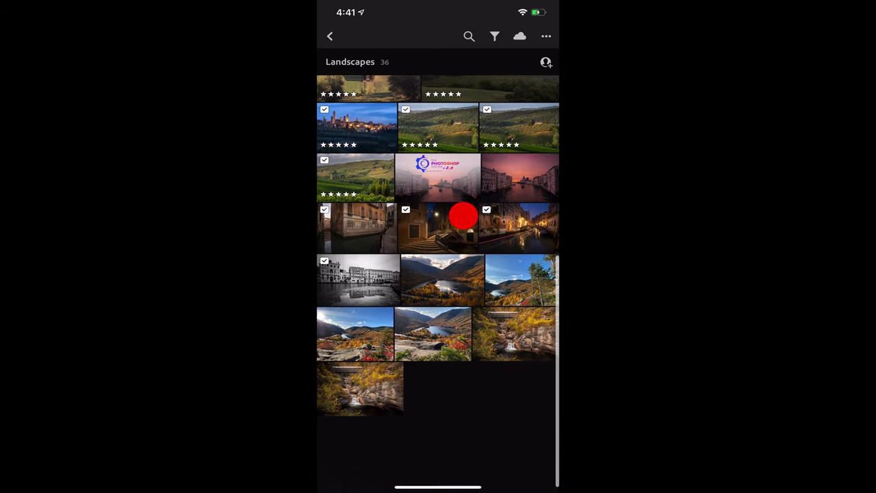
scroll(down, 3)
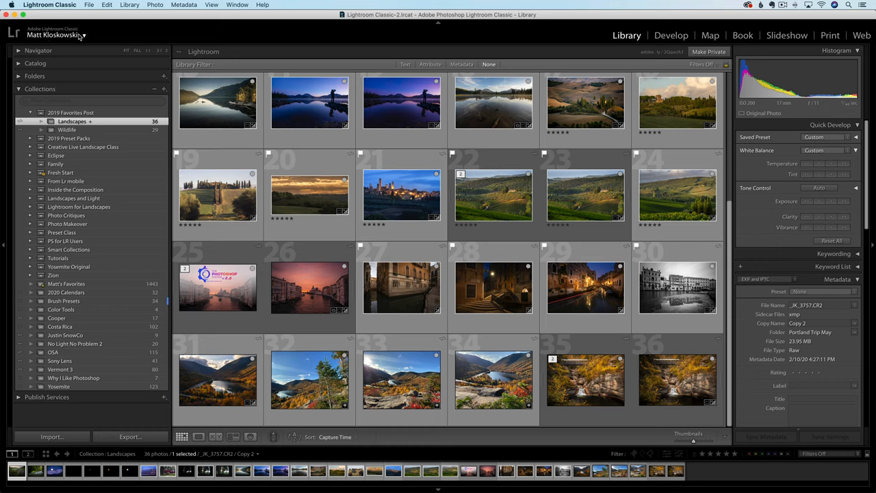
- Show the sync status via the account name: sync on, 8.52 GB of 1 TB used
click(56, 35)
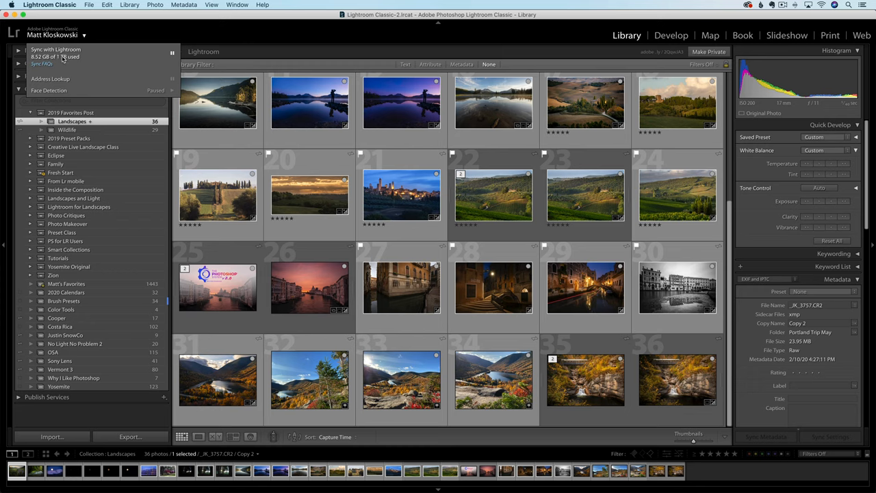
mouse_move(61, 58)
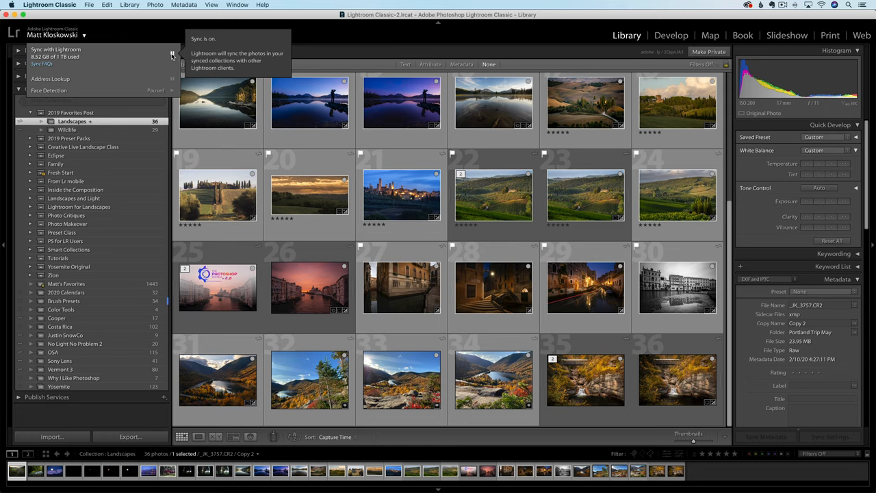
mouse_move(147, 57)
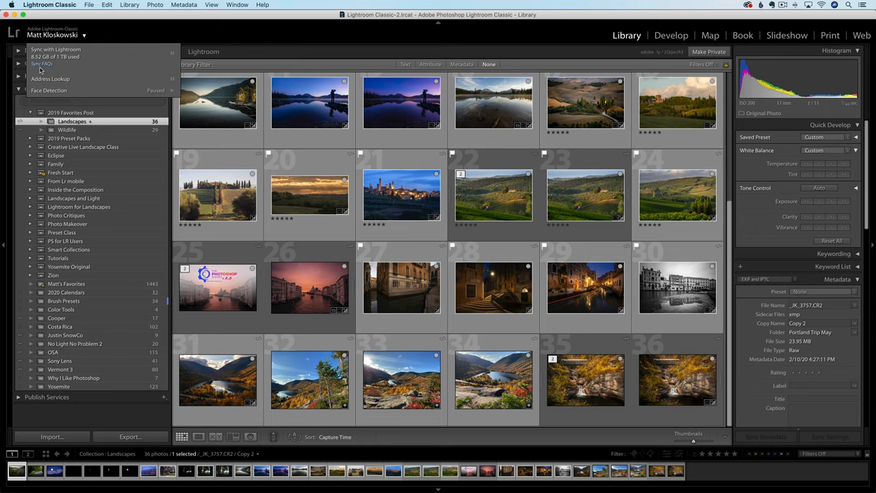
mouse_move(39, 70)
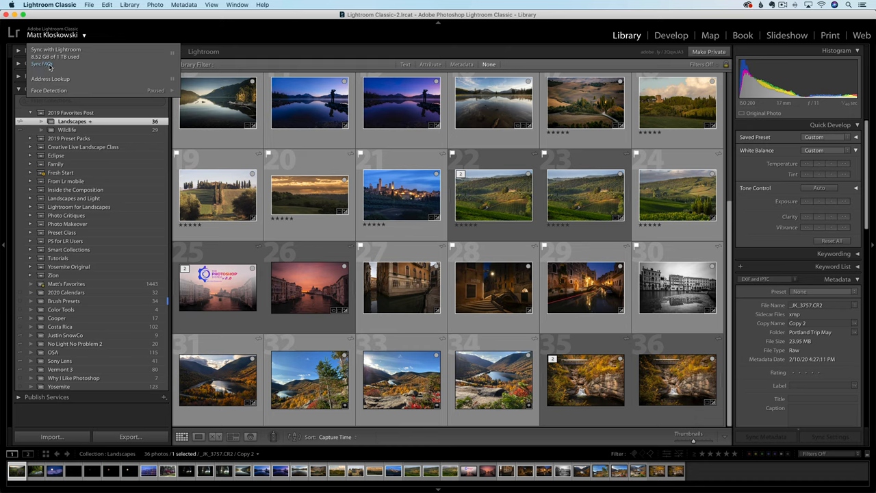
mouse_move(40, 74)
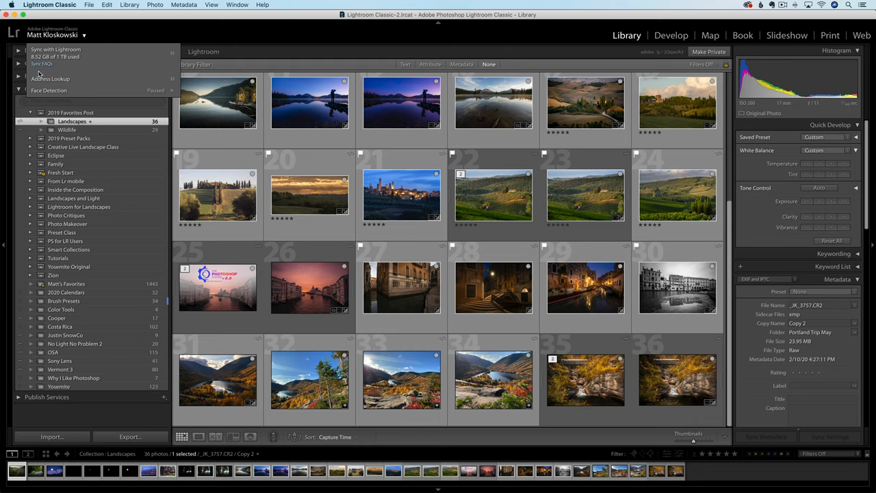
mouse_move(43, 64)
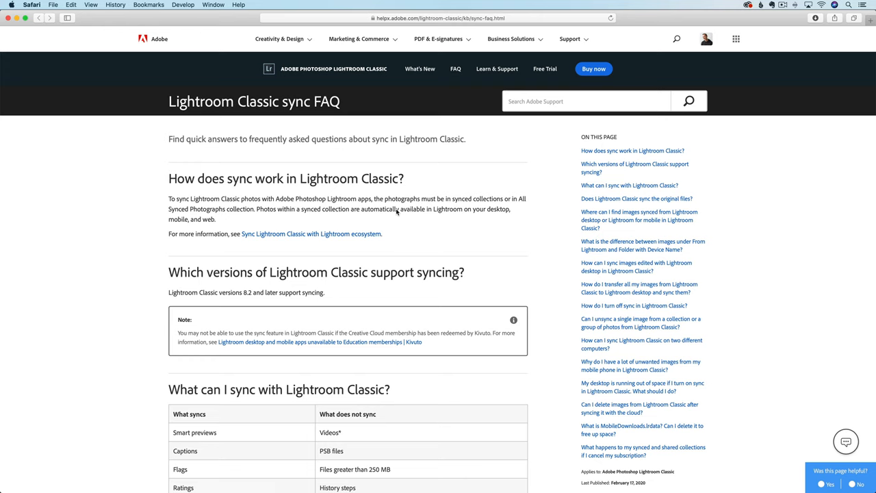
- Browse the Lightroom Classic sync FAQ page on Adobe Help in Safari
scroll(down, 3)
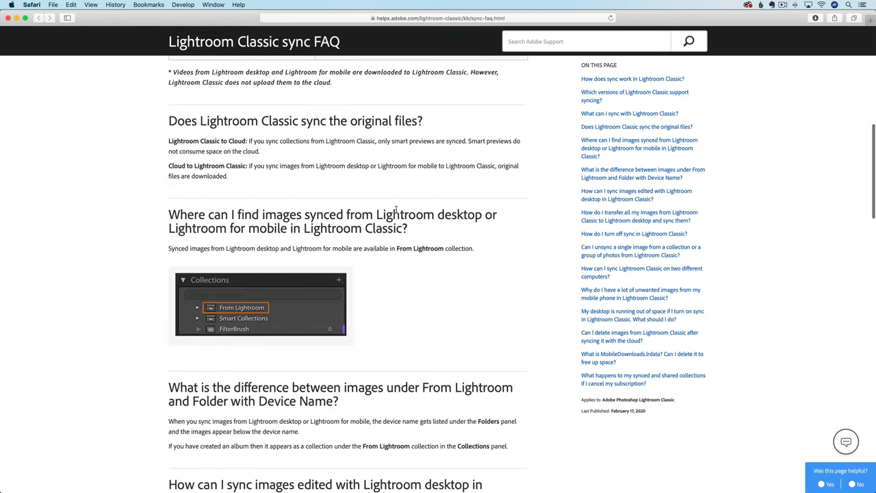
scroll(down, 3)
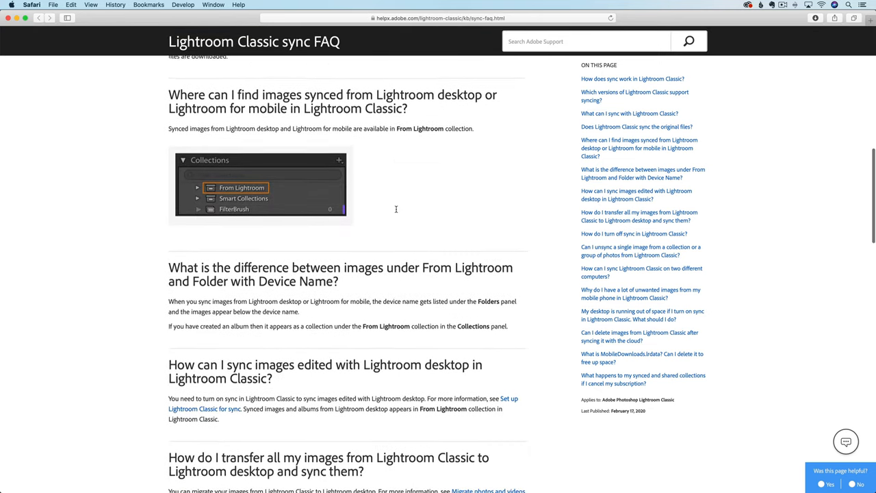
scroll(up, 3)
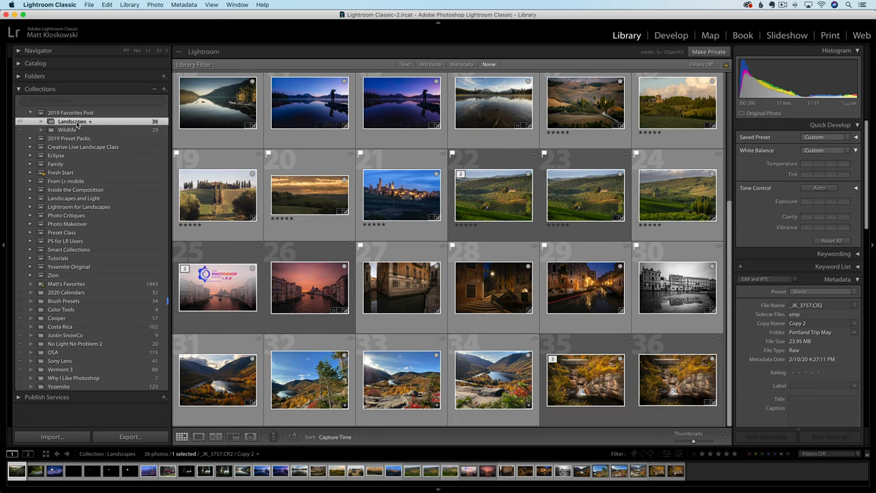
right_click(72, 121)
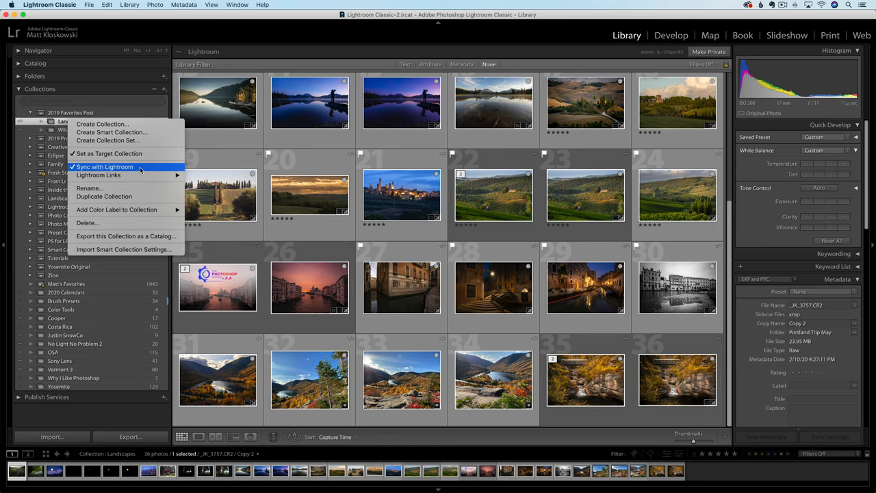
mouse_move(147, 169)
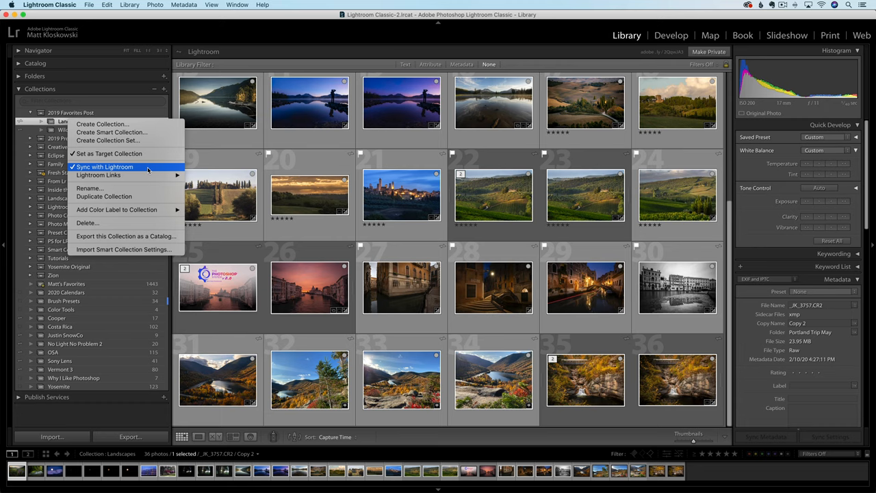
mouse_move(108, 153)
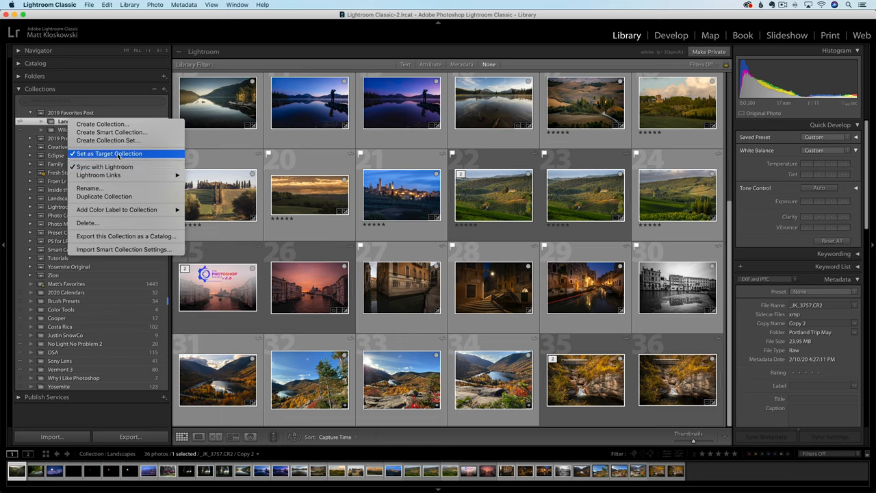
click(108, 154)
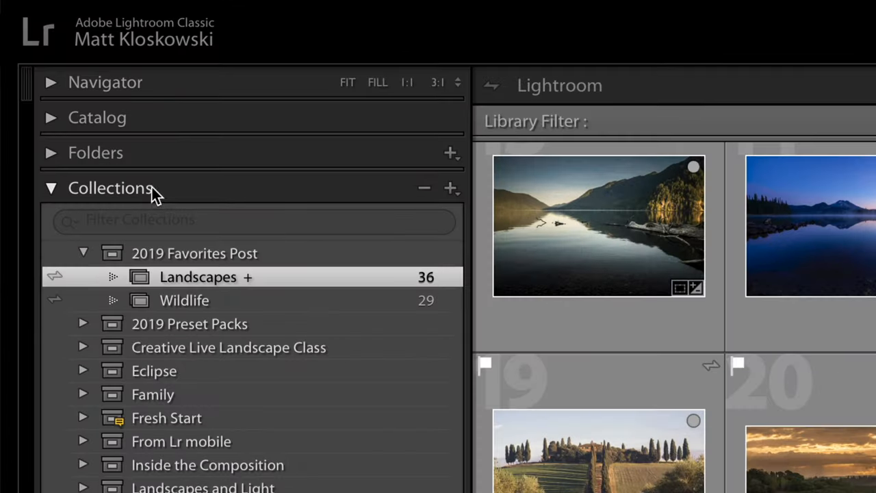
click(451, 188)
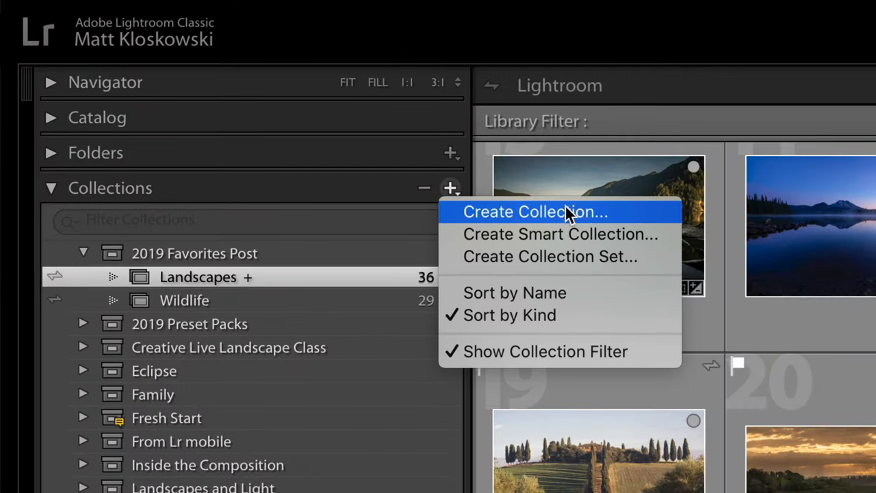
mouse_move(623, 239)
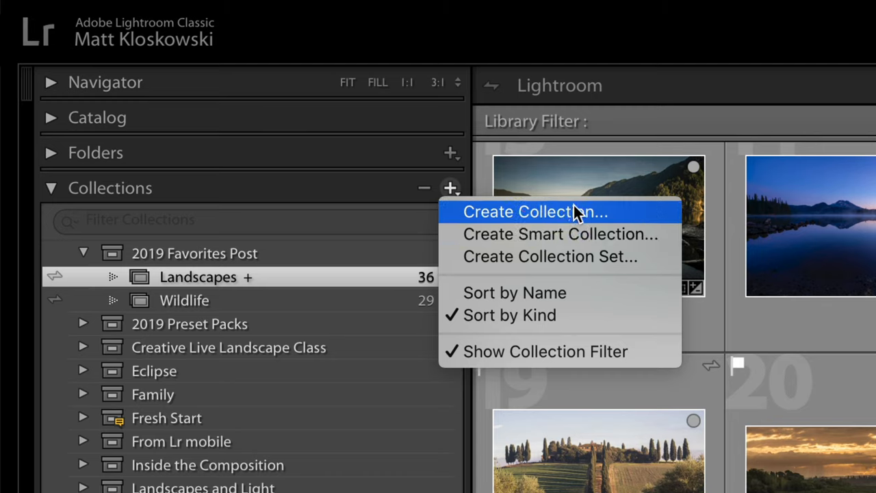
mouse_move(161, 267)
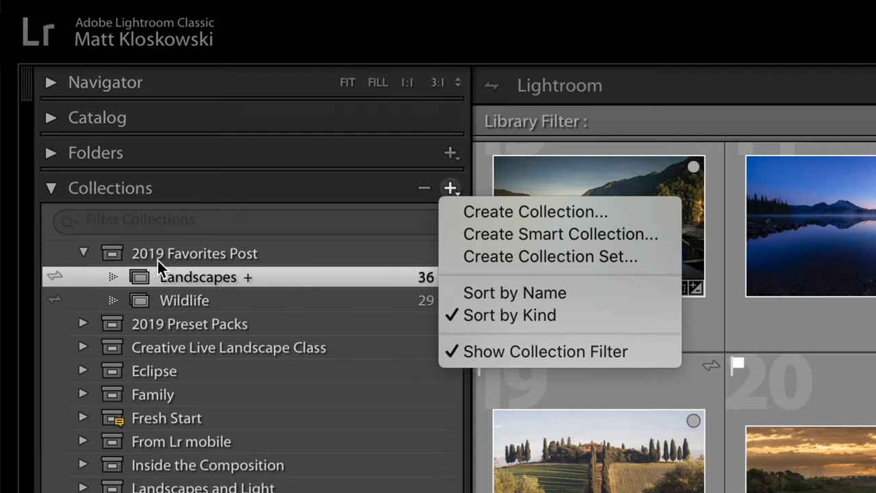
mouse_move(159, 267)
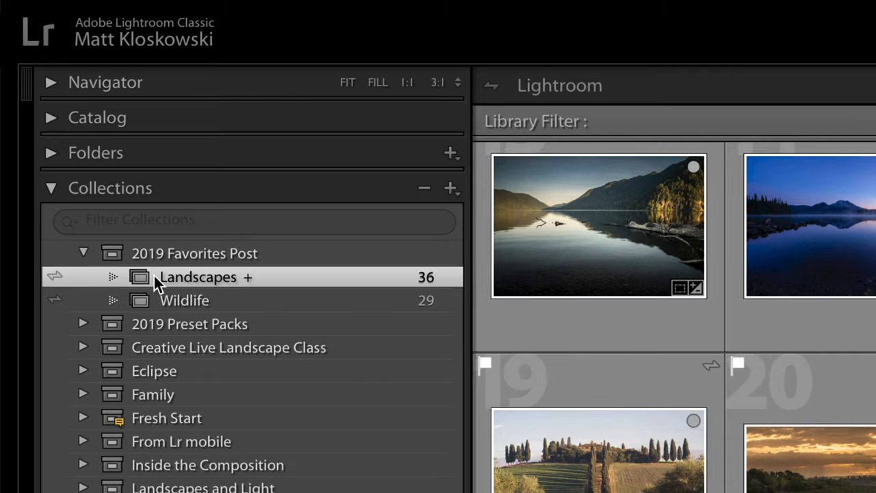
mouse_move(178, 260)
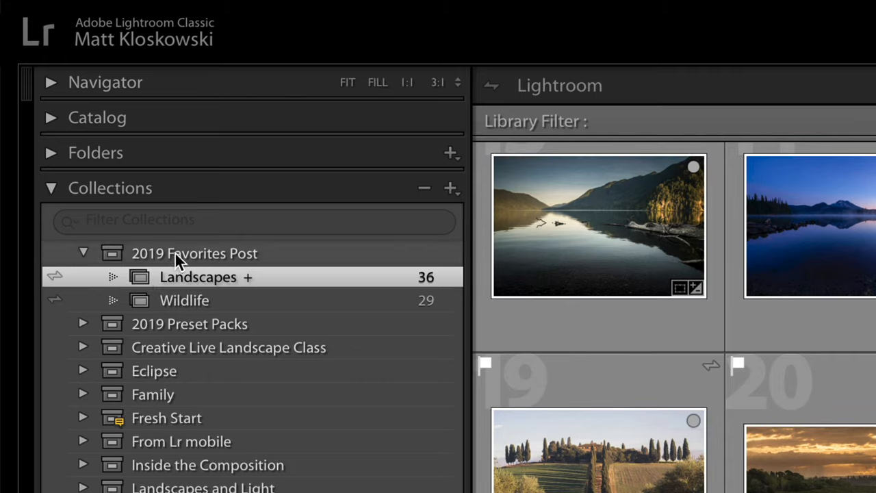
mouse_move(188, 281)
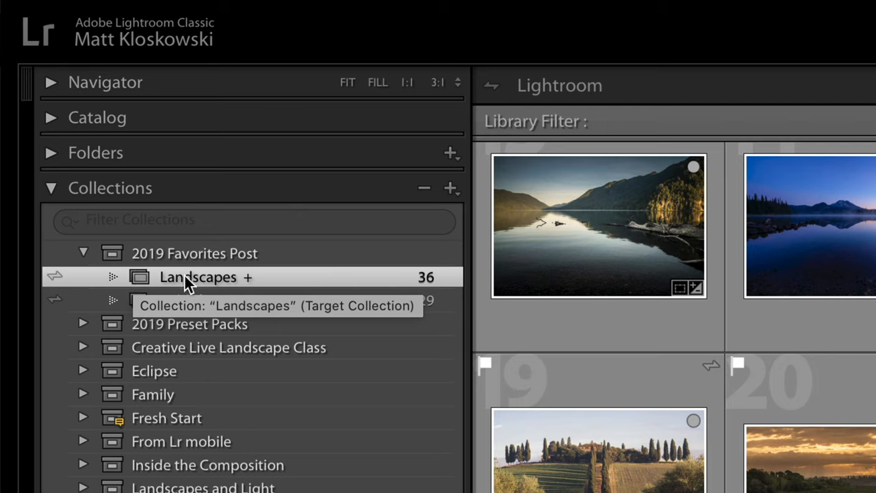
- Bring up the Landscapes collection's options to confirm Sync with Lightroom is checked
right_click(198, 276)
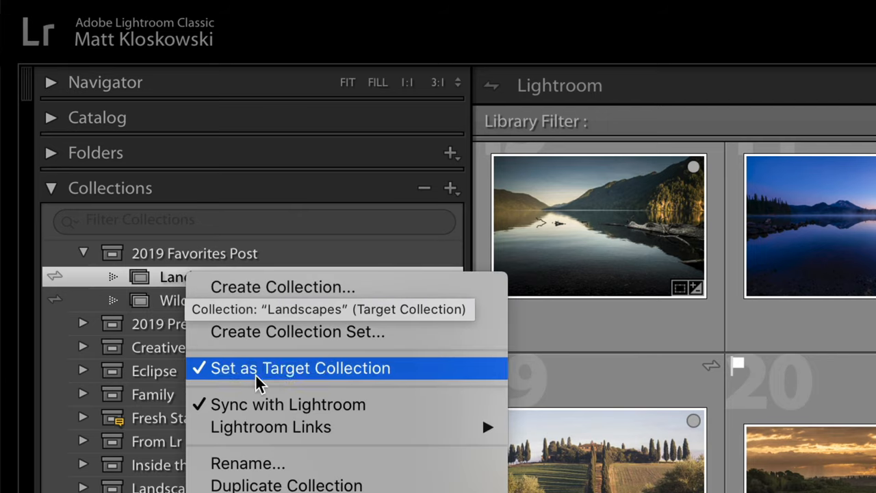
mouse_move(267, 407)
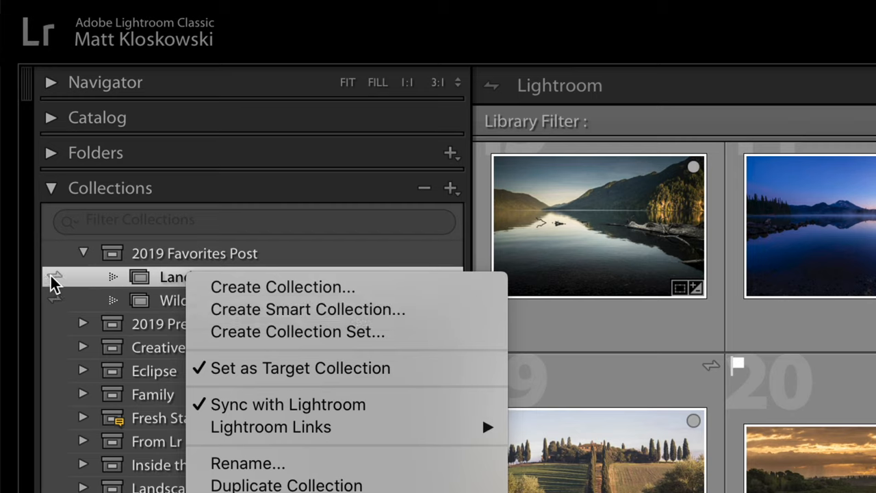
mouse_move(60, 291)
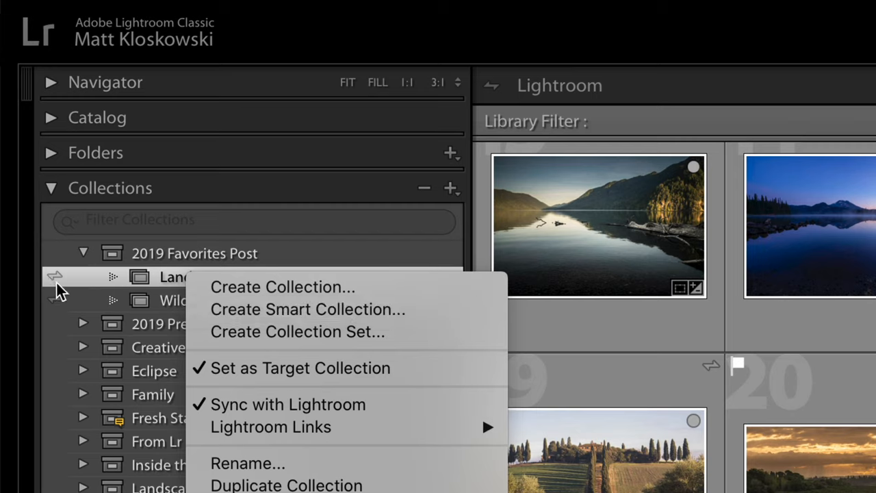
mouse_move(259, 419)
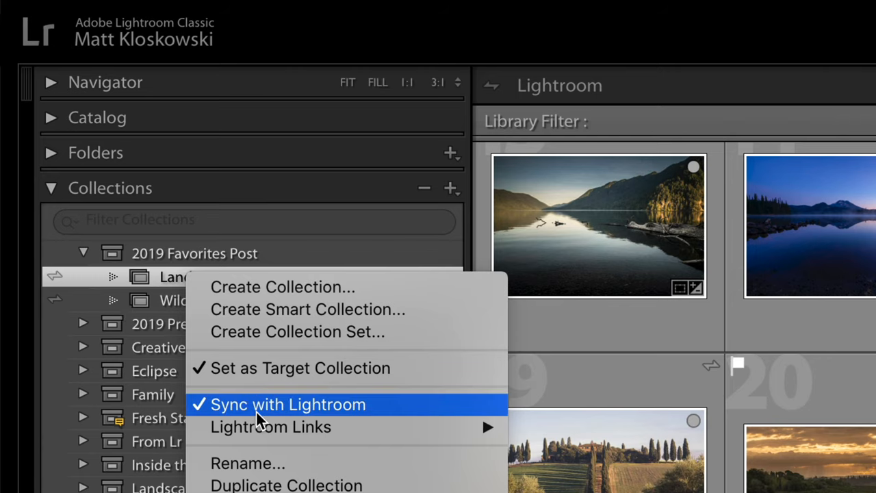
mouse_move(250, 414)
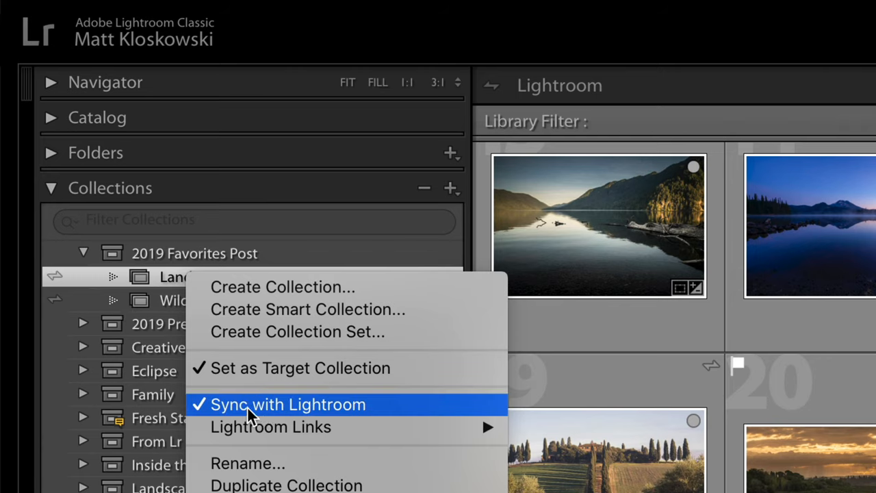
mouse_move(390, 411)
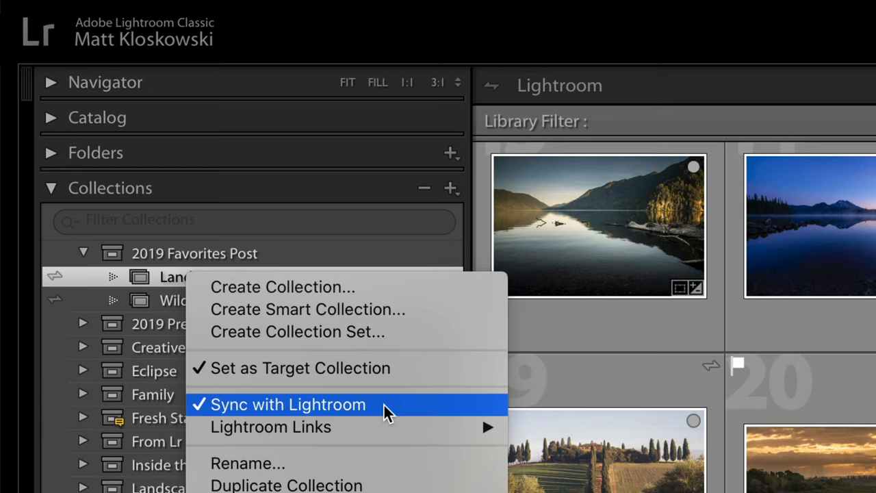
mouse_move(342, 414)
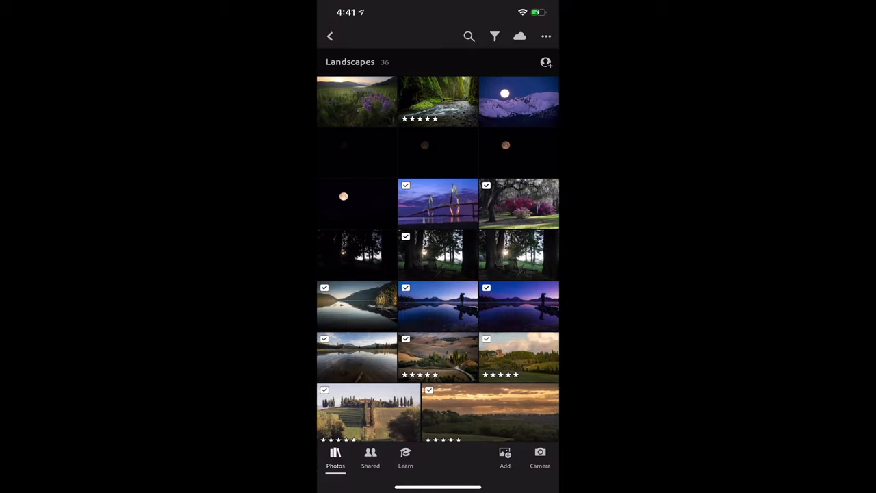
click(330, 36)
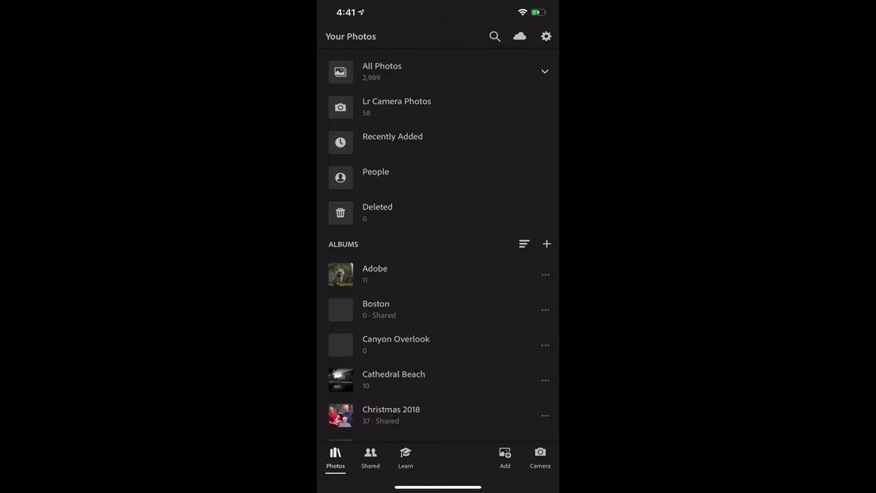
scroll(down, 3)
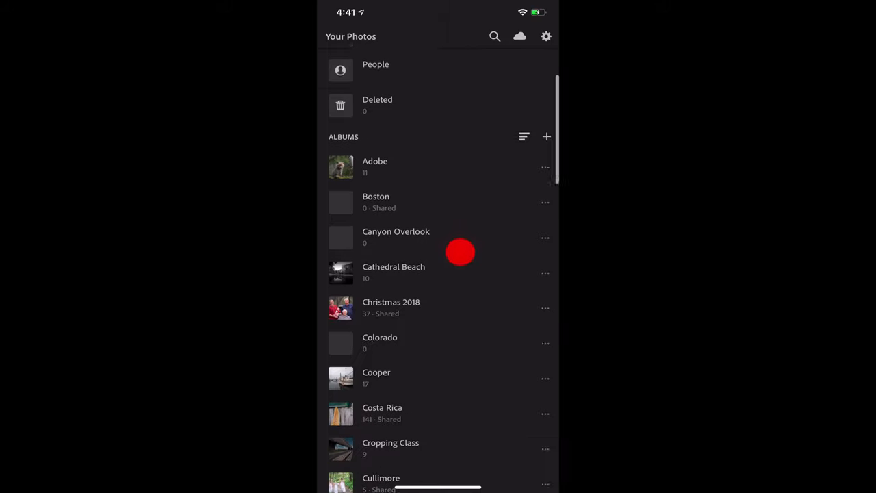
scroll(down, 3)
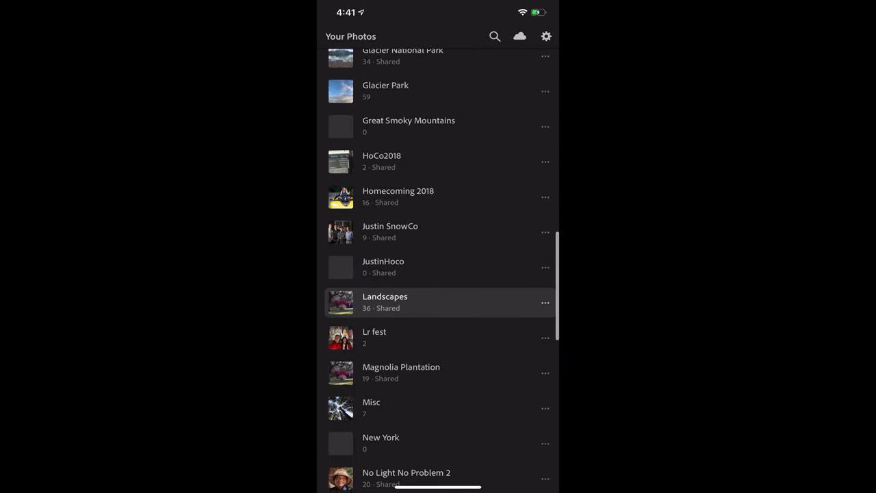
click(460, 301)
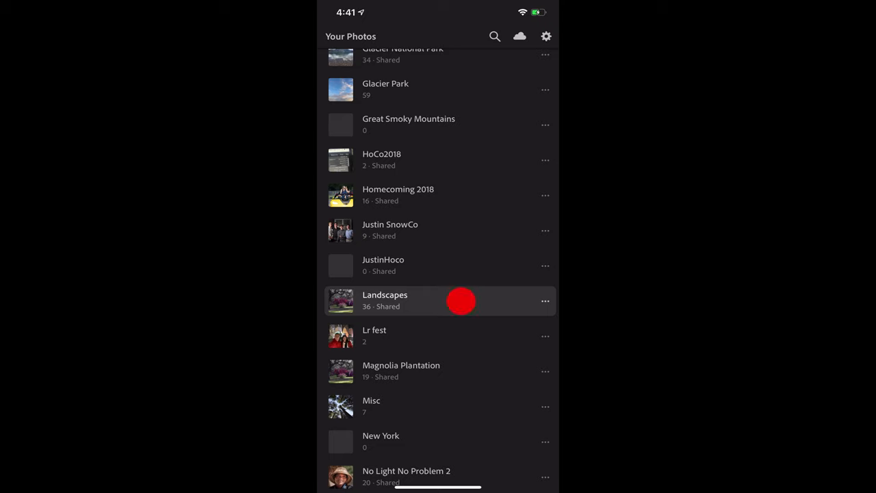
click(384, 300)
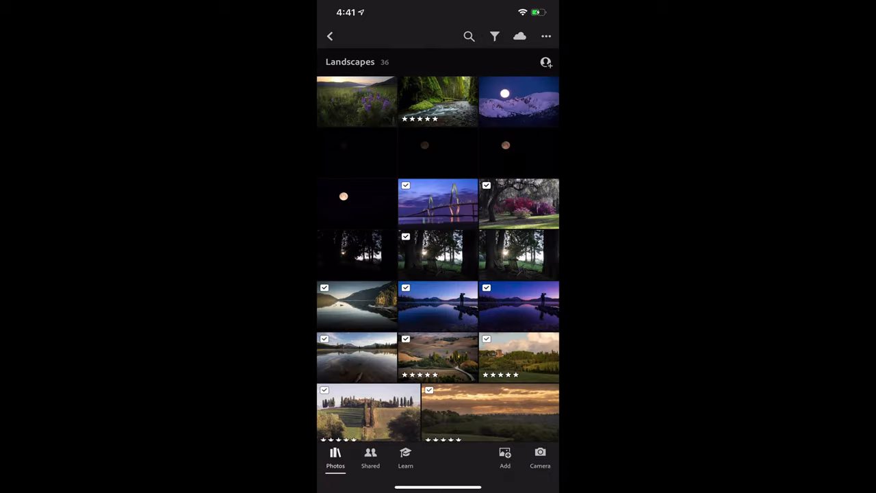
scroll(down, 3)
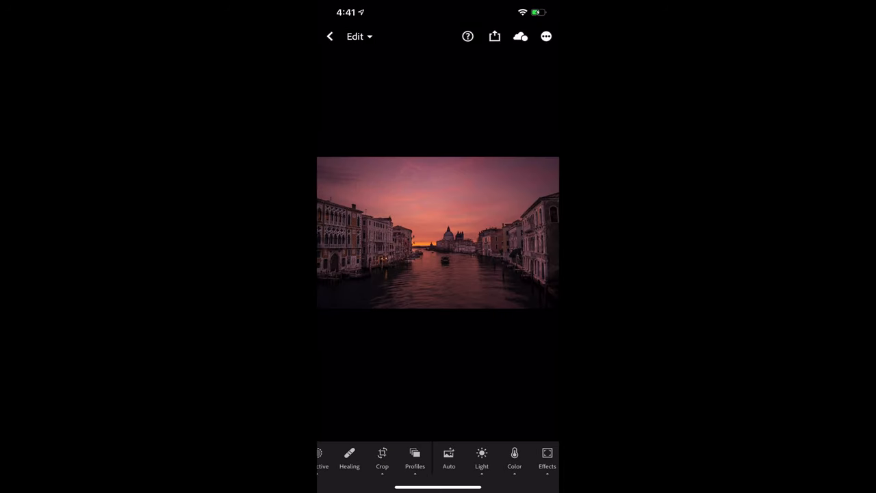
click(449, 453)
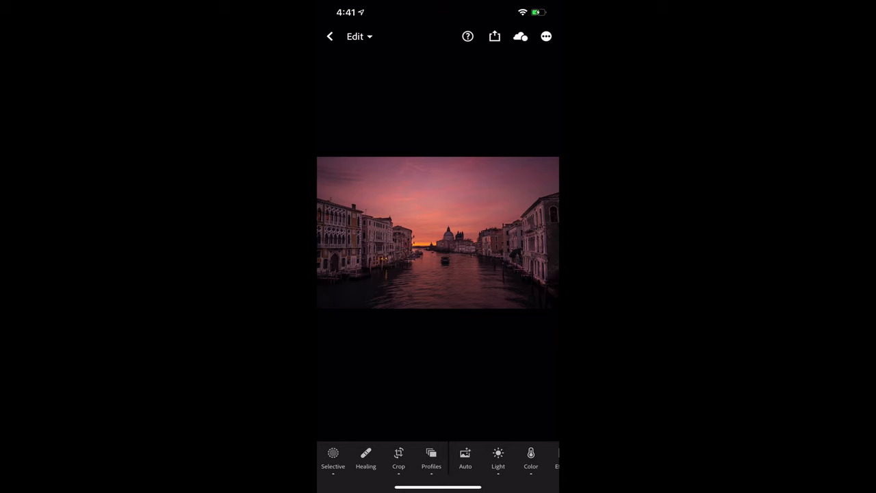
click(329, 36)
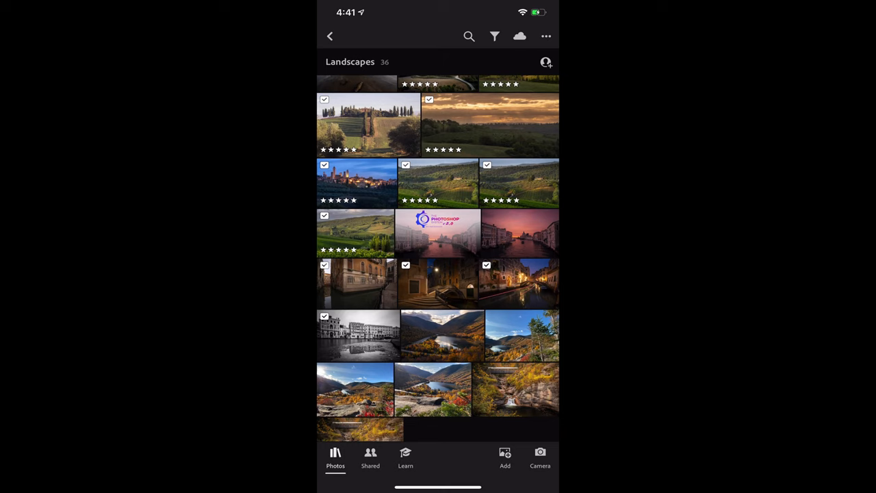
- Locate the Venice canal sunset photo in the Landscapes album and open it for editing
scroll(down, 3)
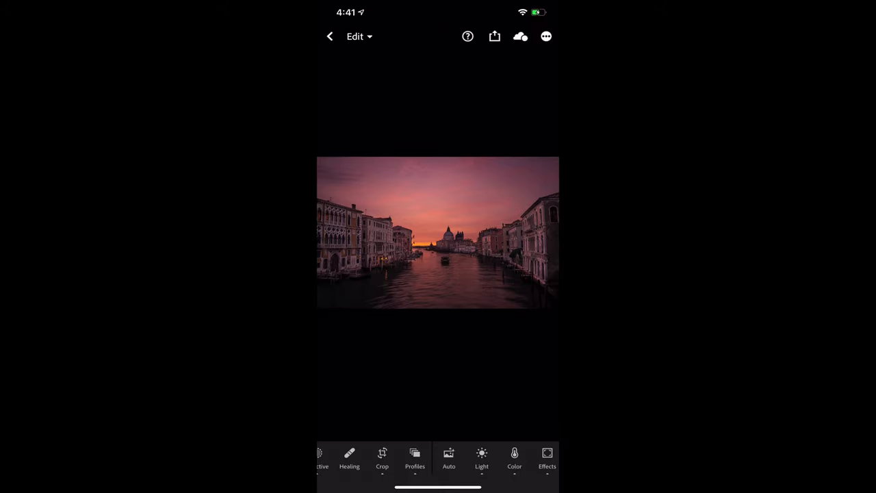
click(494, 36)
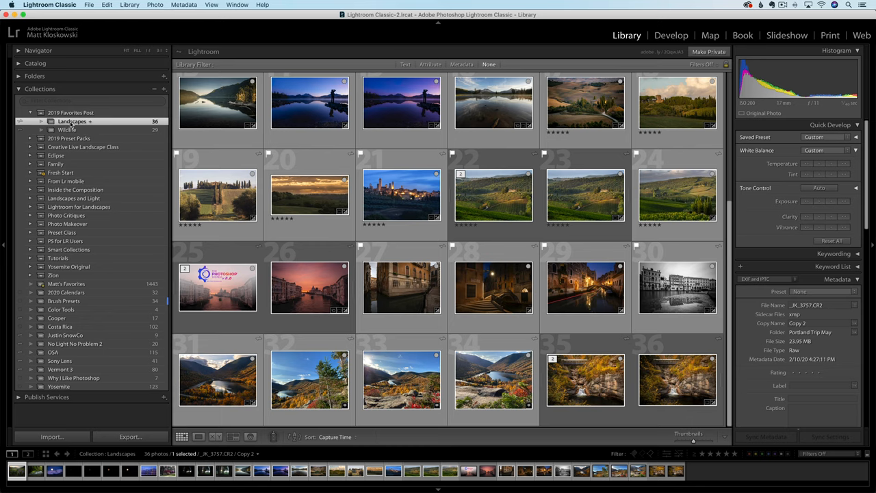
click(402, 287)
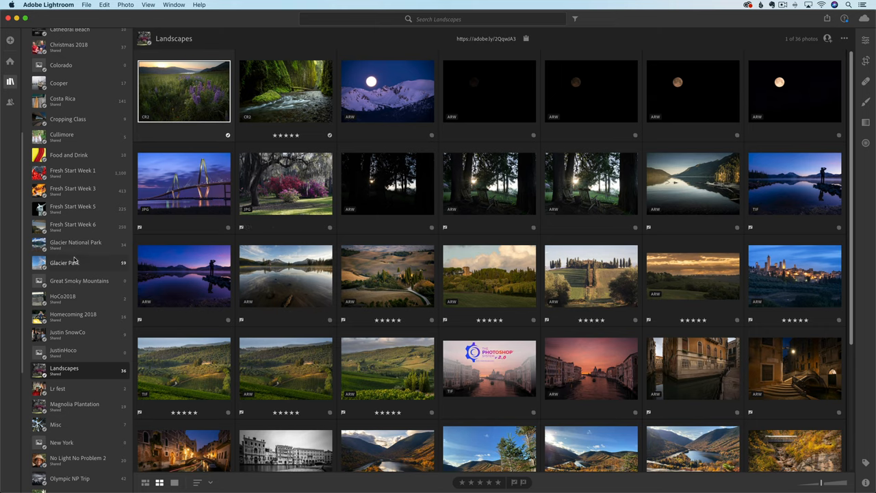
mouse_move(73, 386)
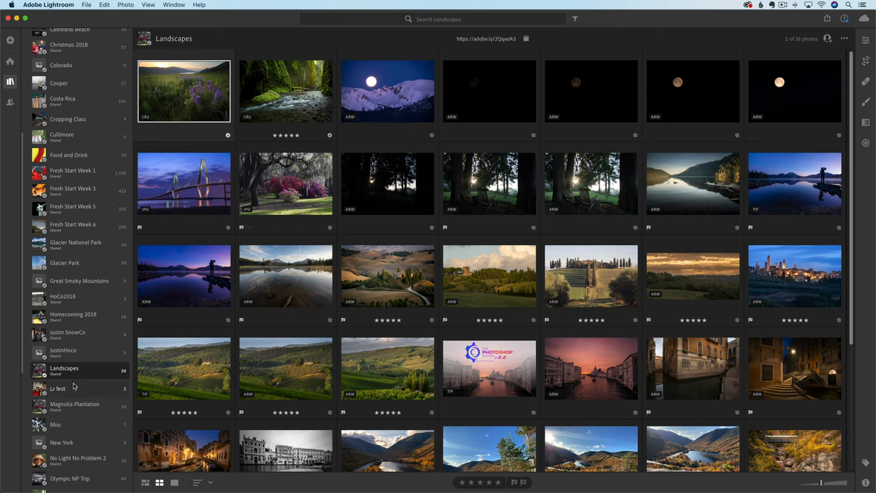
right_click(64, 368)
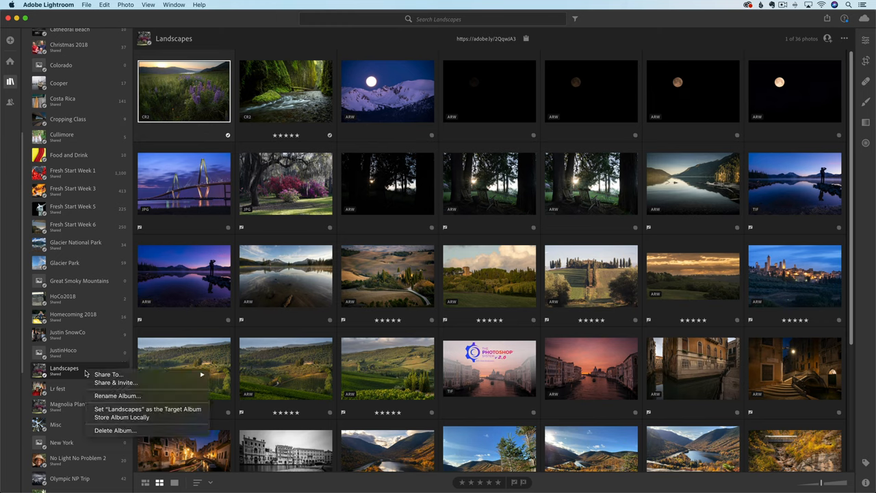
mouse_move(115, 383)
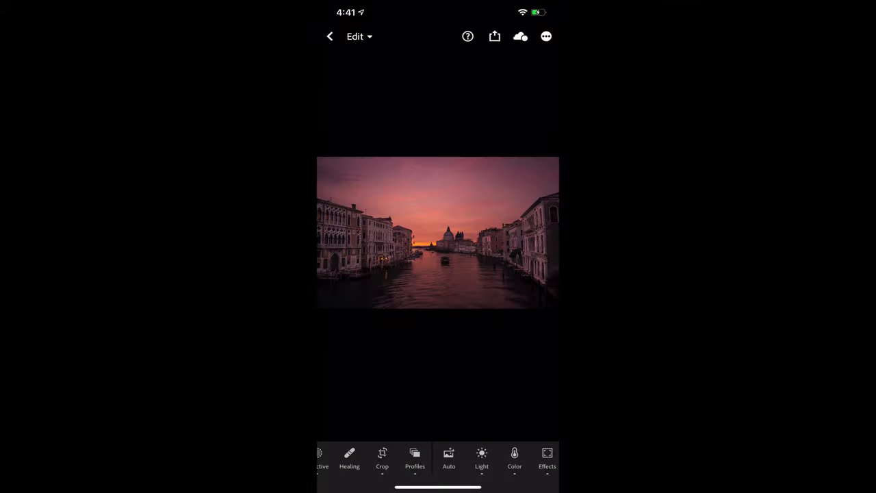
- Return from the edited photo to Your Photos and scroll the Albums list
click(329, 37)
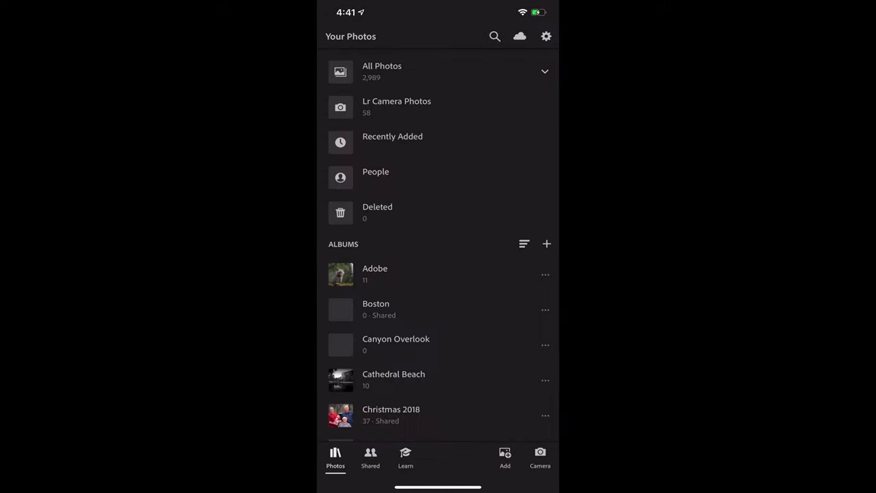
scroll(down, 3)
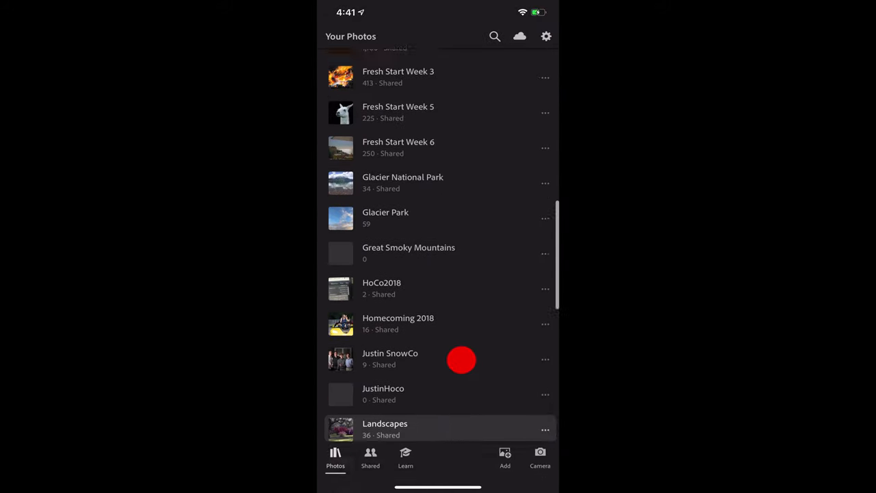
scroll(down, 3)
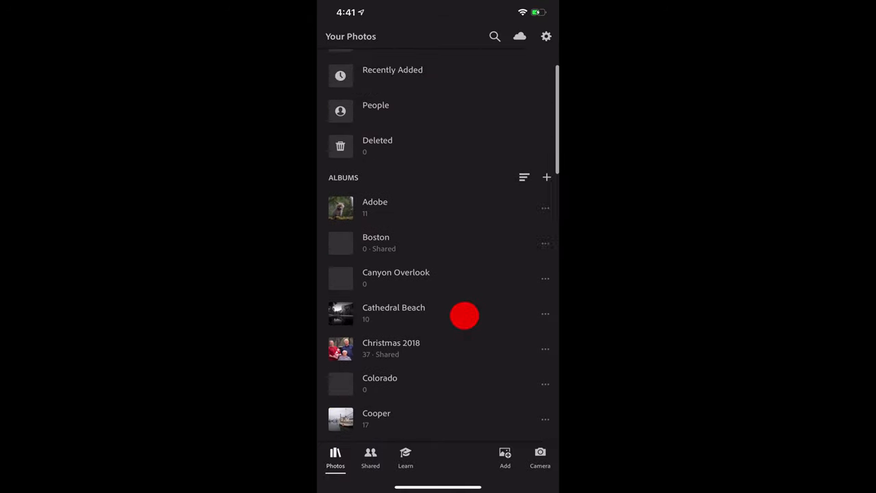
scroll(down, 3)
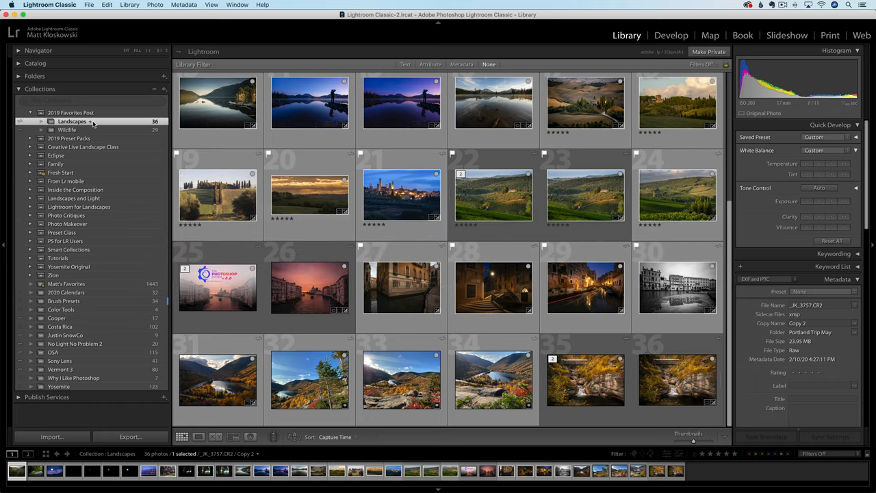
- Show the Landscapes collection's options with Sync with Lightroom and target collection checked
right_click(72, 122)
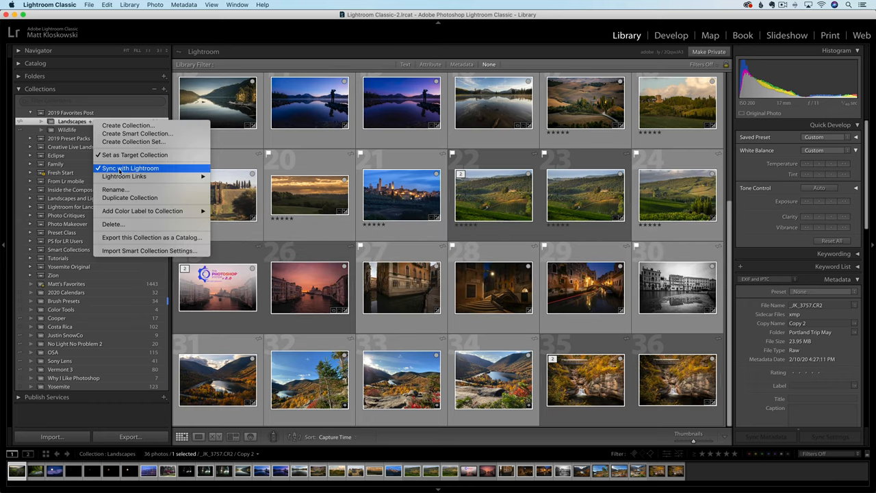